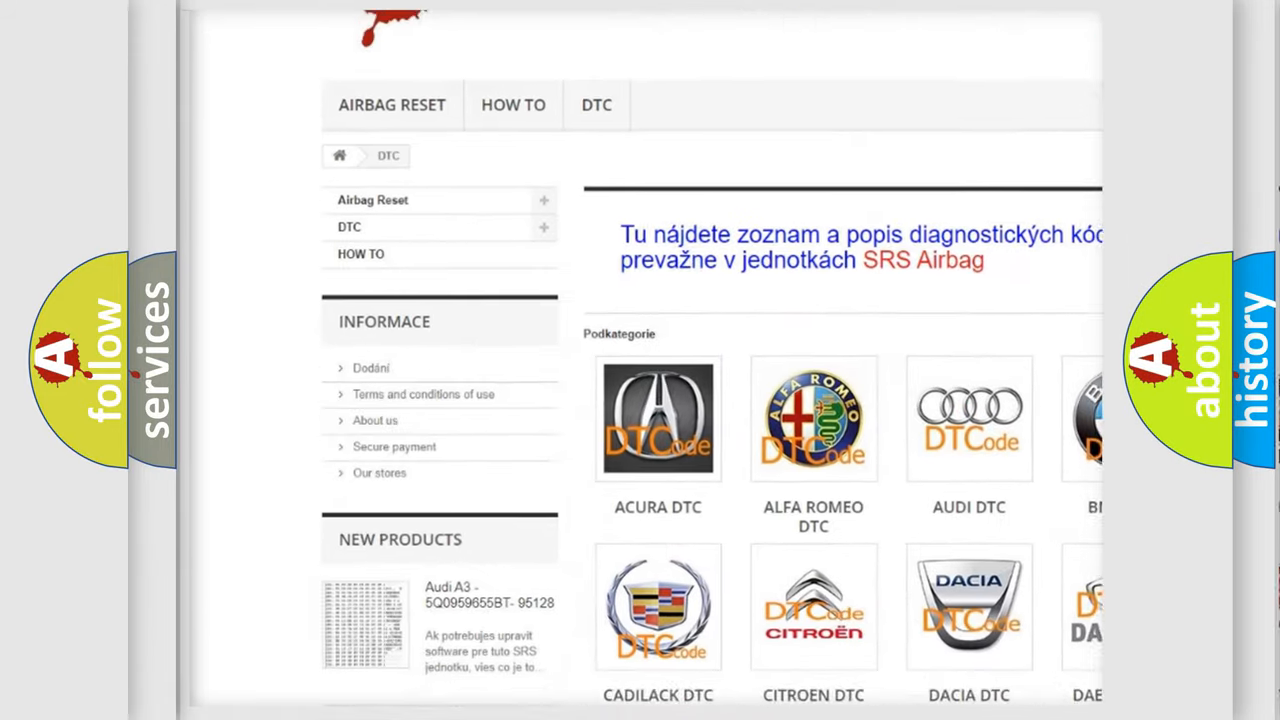
pyautogui.scroll(-3)
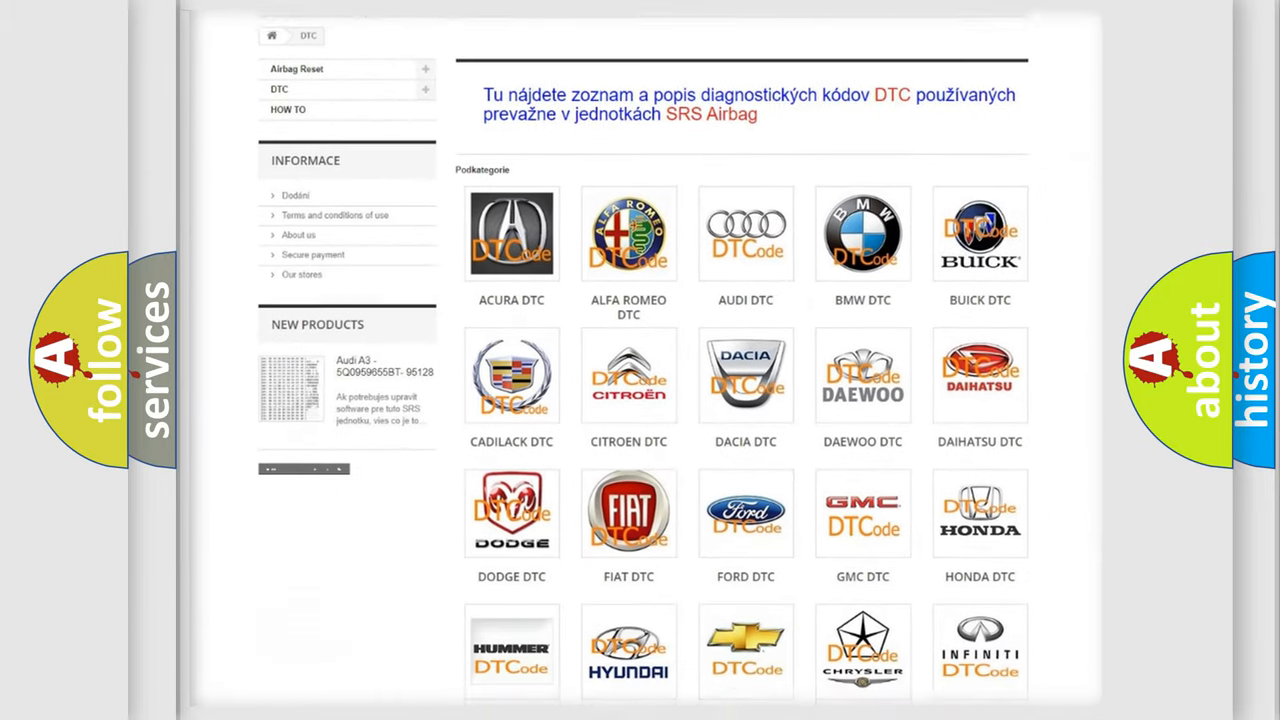
pyautogui.scroll(-3)
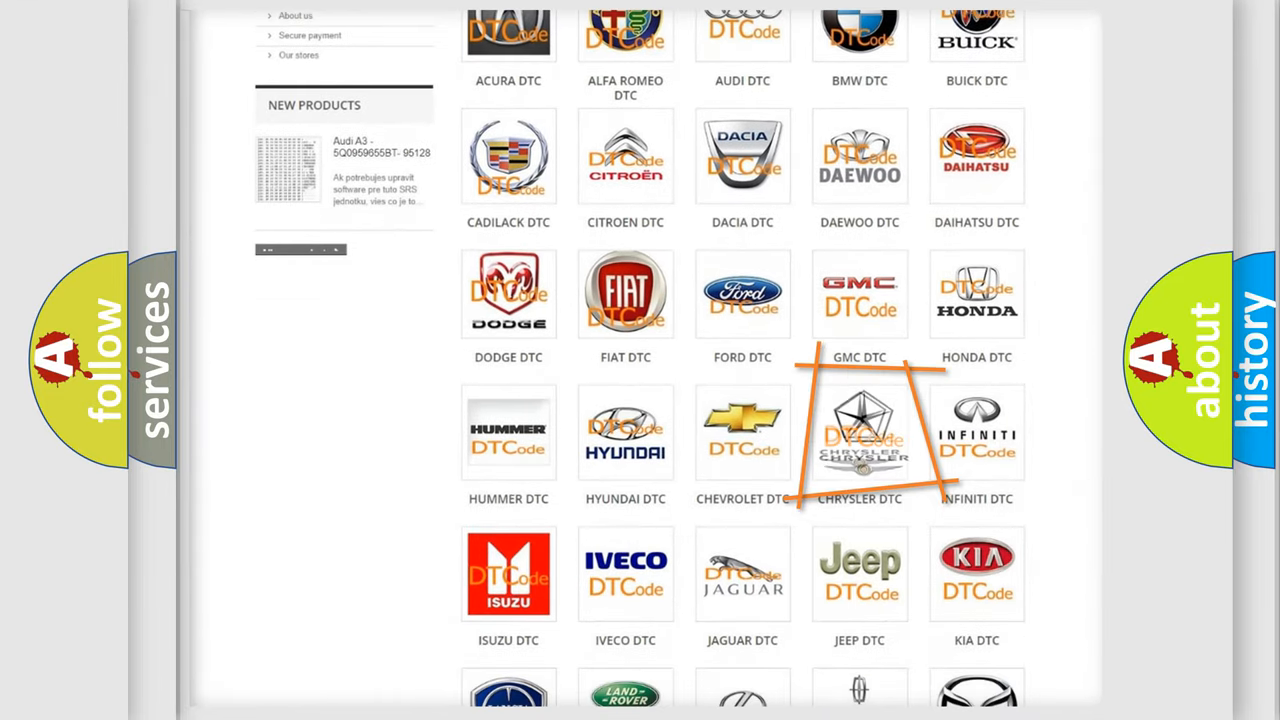